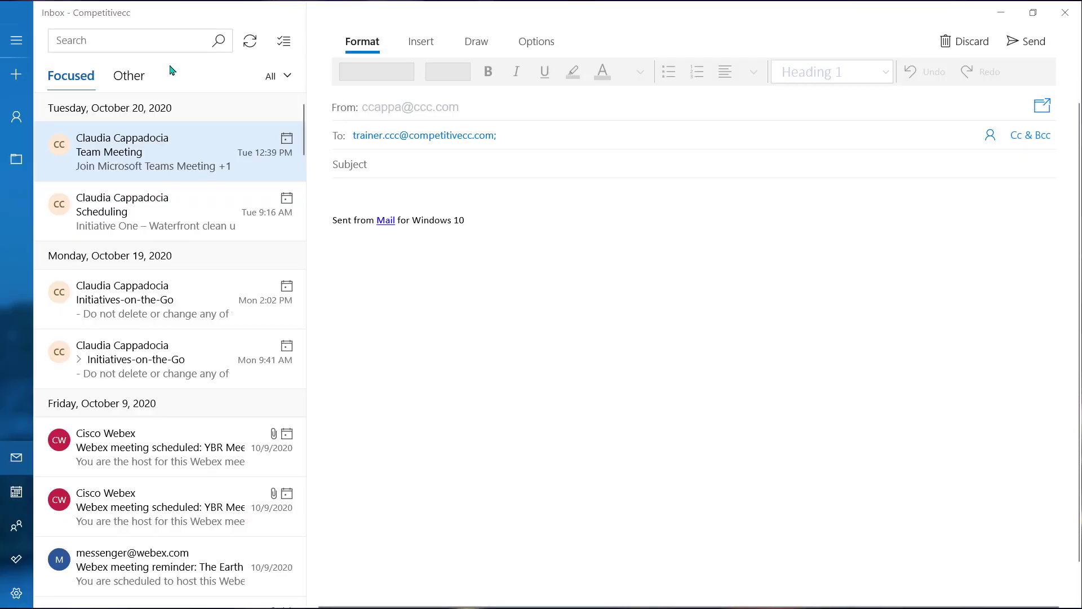
# Begin a new Mail message to the trainer, then return to the Client Projects Blue Moon post.
pyautogui.write('Blu')
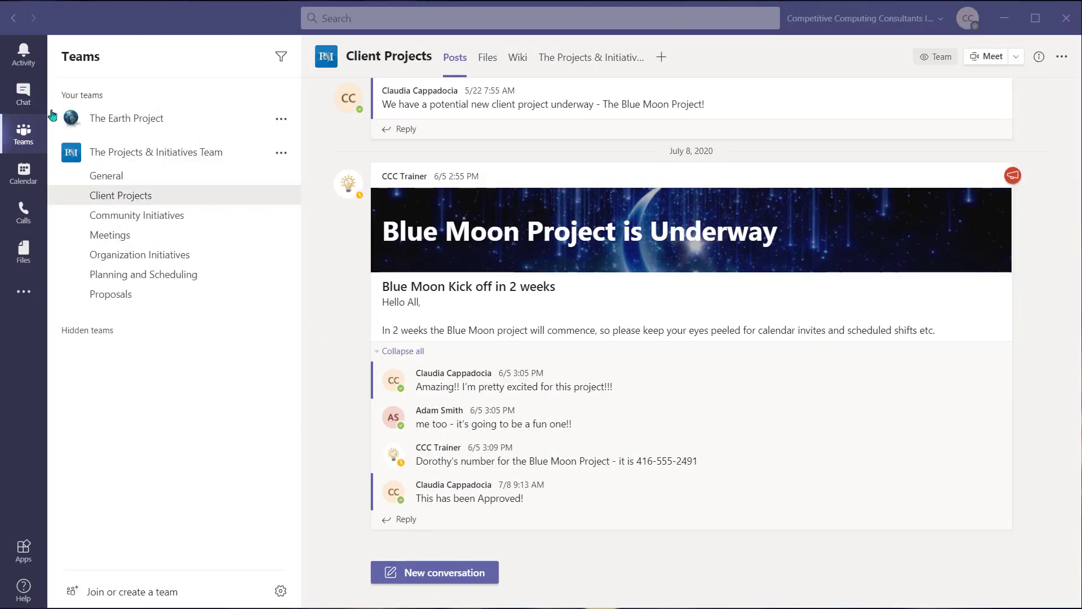
pyautogui.moveTo(20, 319)
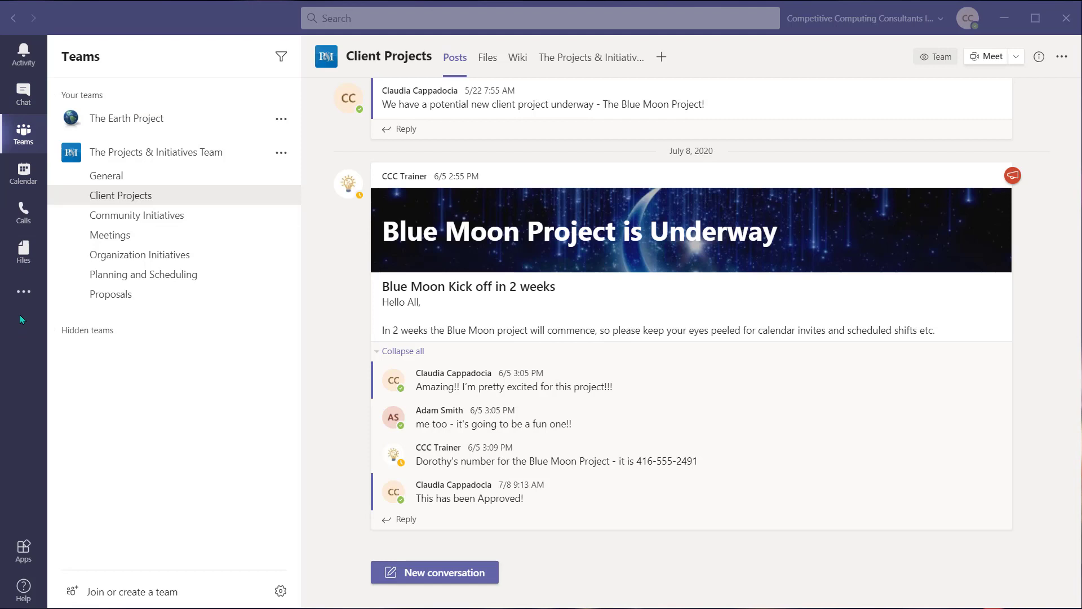
# From the Calls contacts list, start an email to one of the contacts.
pyautogui.click(22, 211)
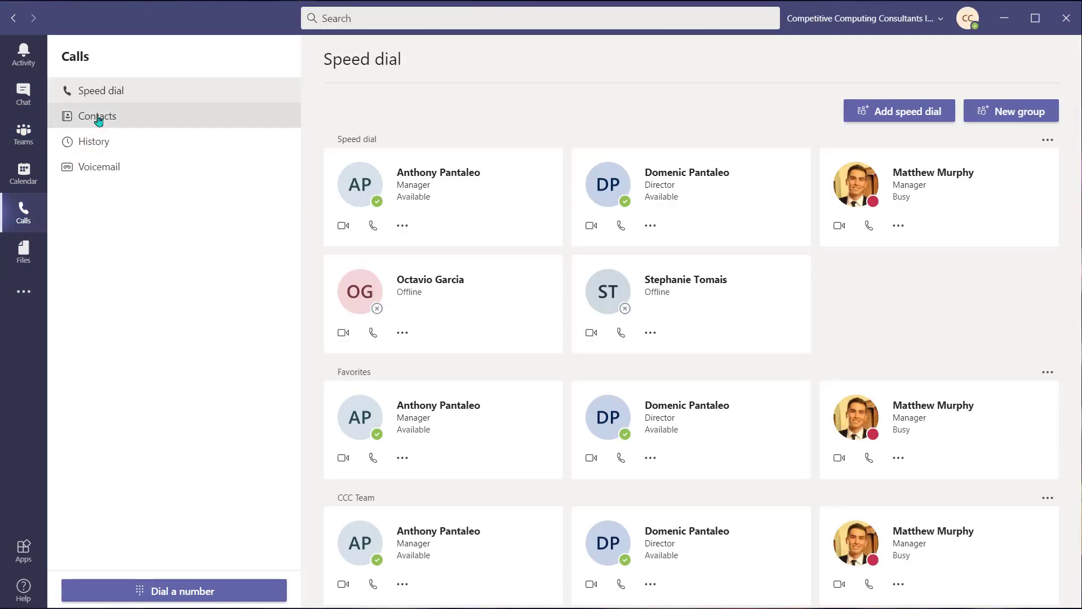
pyautogui.click(96, 115)
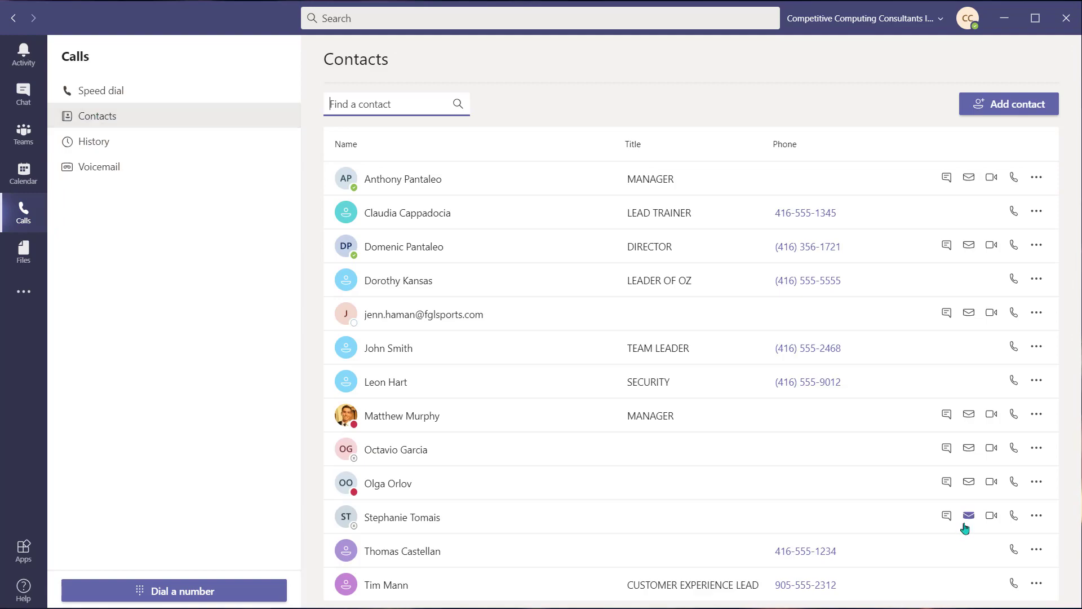
pyautogui.click(968, 515)
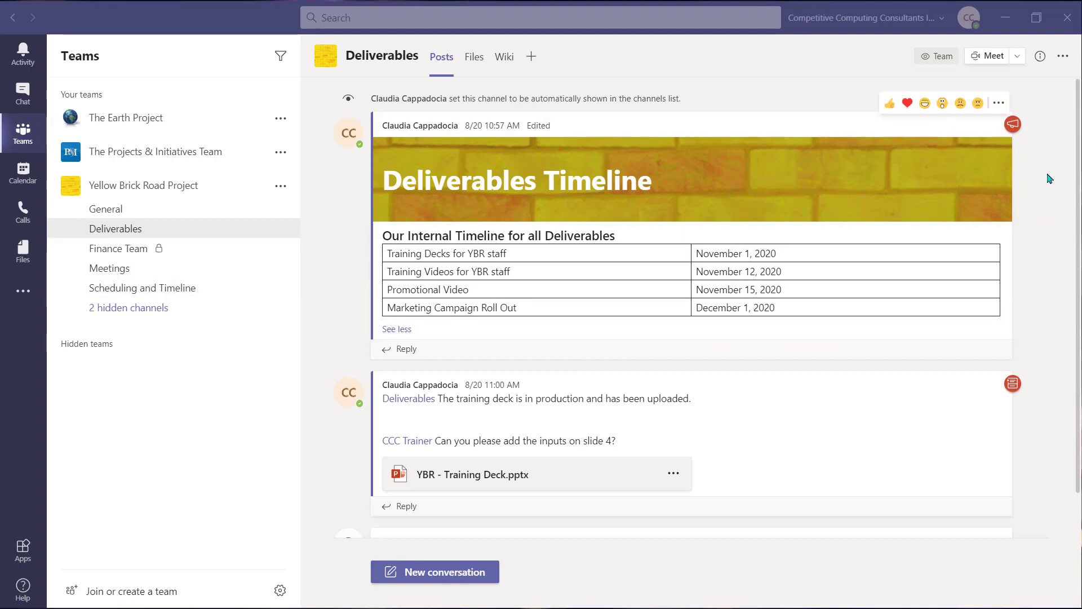
# Share the Deliverables Timeline post to Outlook and send it to Dorothy asking to confirm the dates.
pyautogui.click(997, 102)
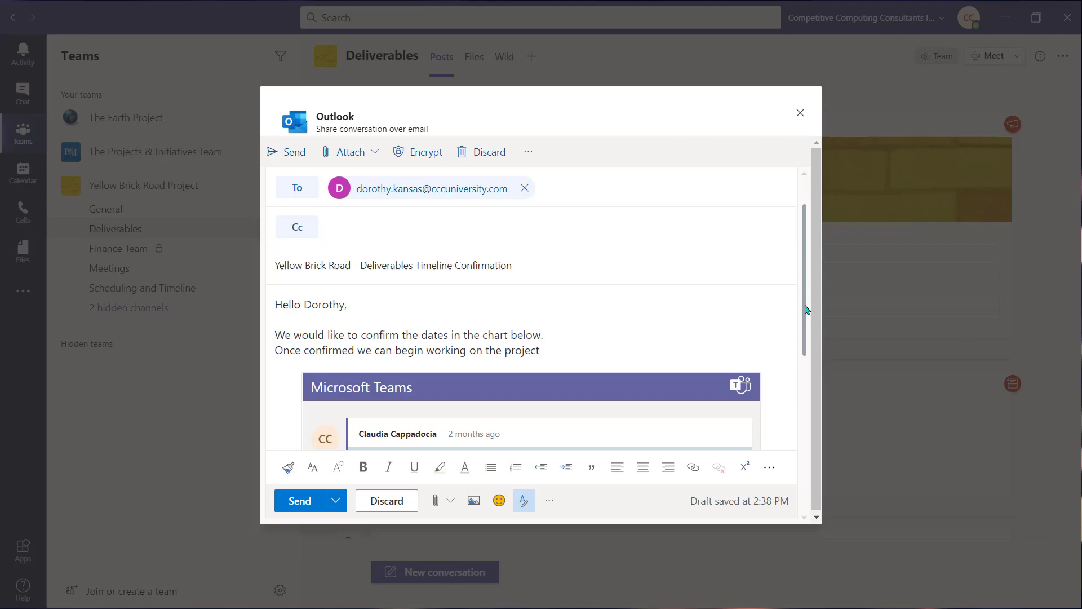
pyautogui.scroll(-3)
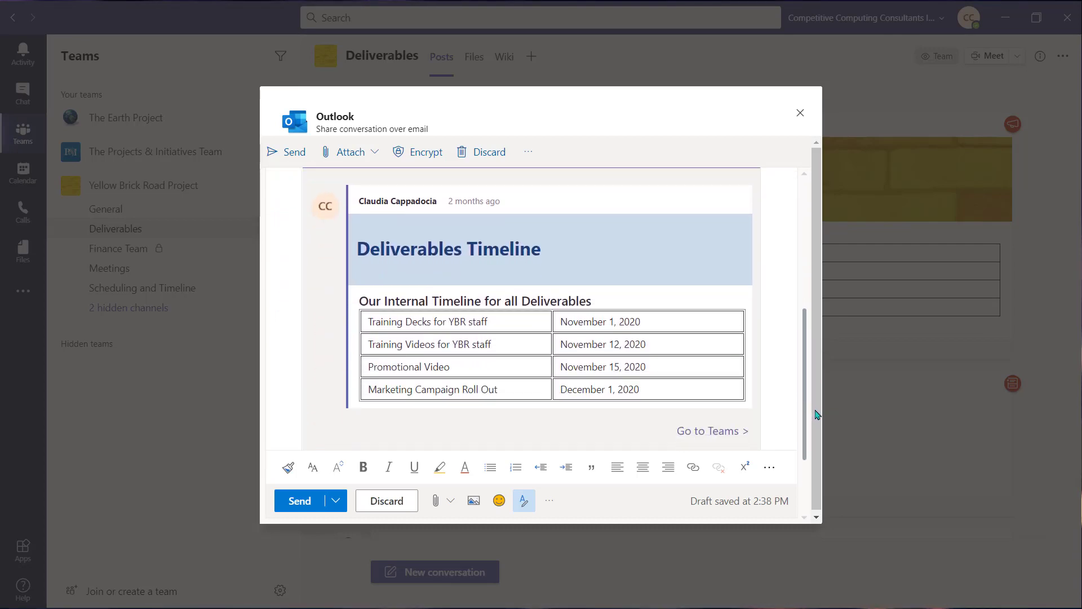
pyautogui.click(298, 500)
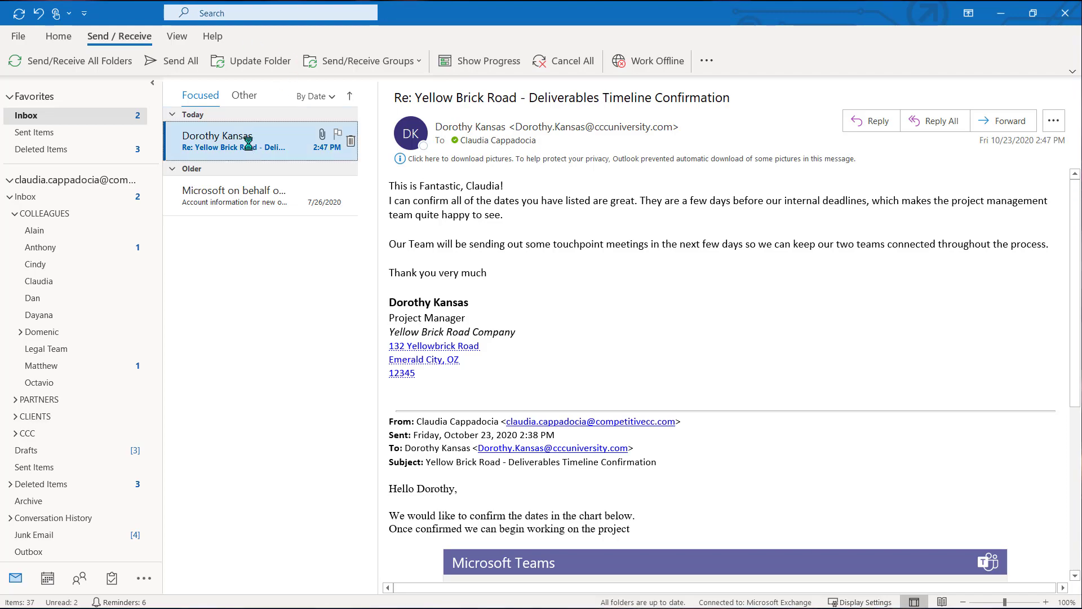
# Open the Re: Yellow Brick Road - Deliverables Timeline Confirmation reply in its own window.
pyautogui.doubleClick(232, 141)
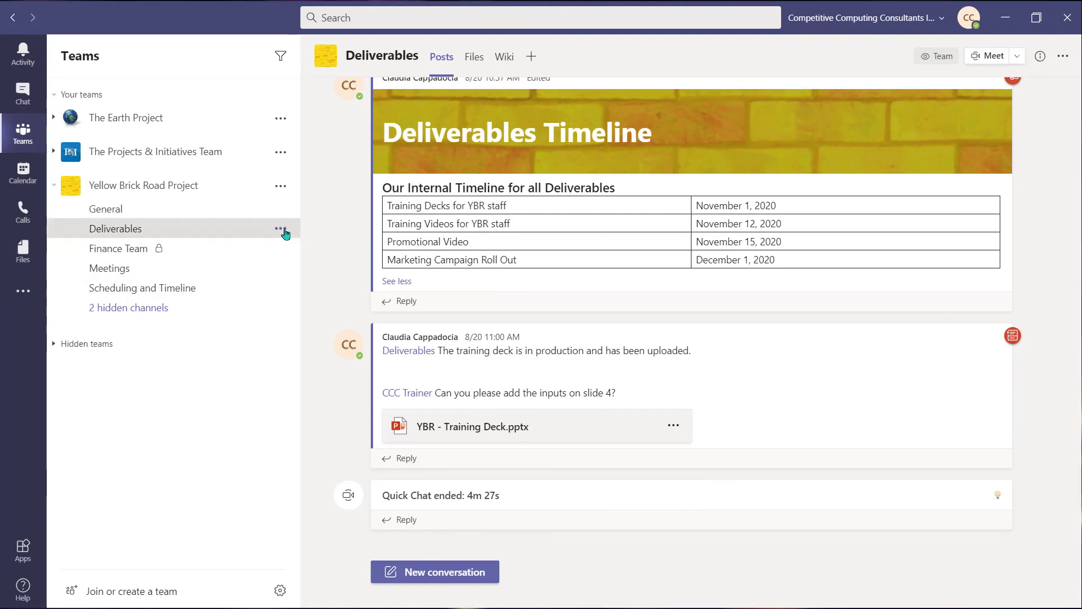
# Copy the Deliverables channel's email address and forward Dorothy's confirmation reply to it.
pyautogui.click(281, 229)
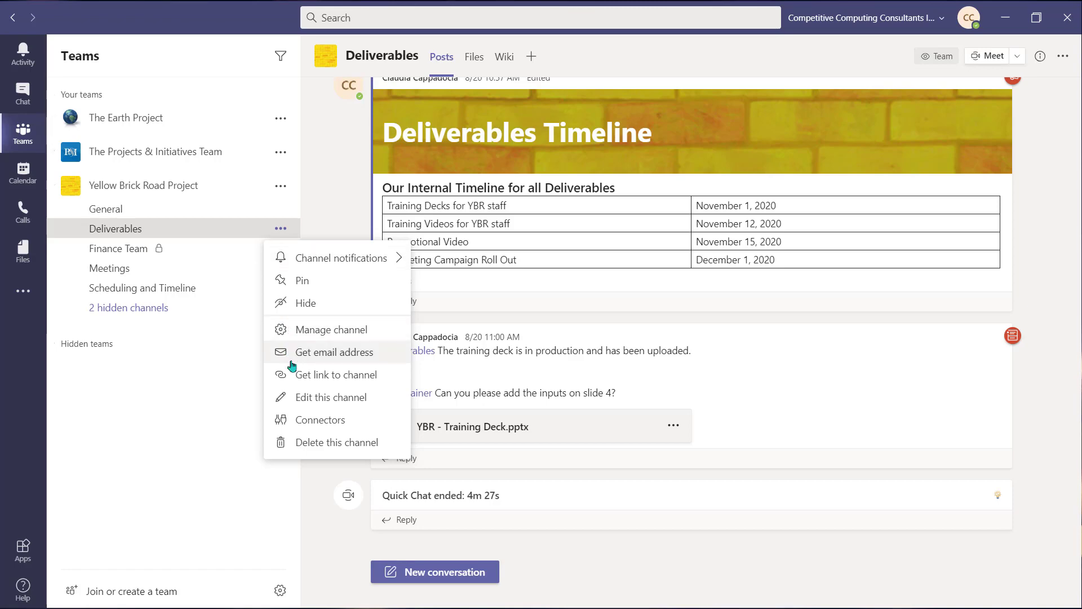
pyautogui.click(333, 352)
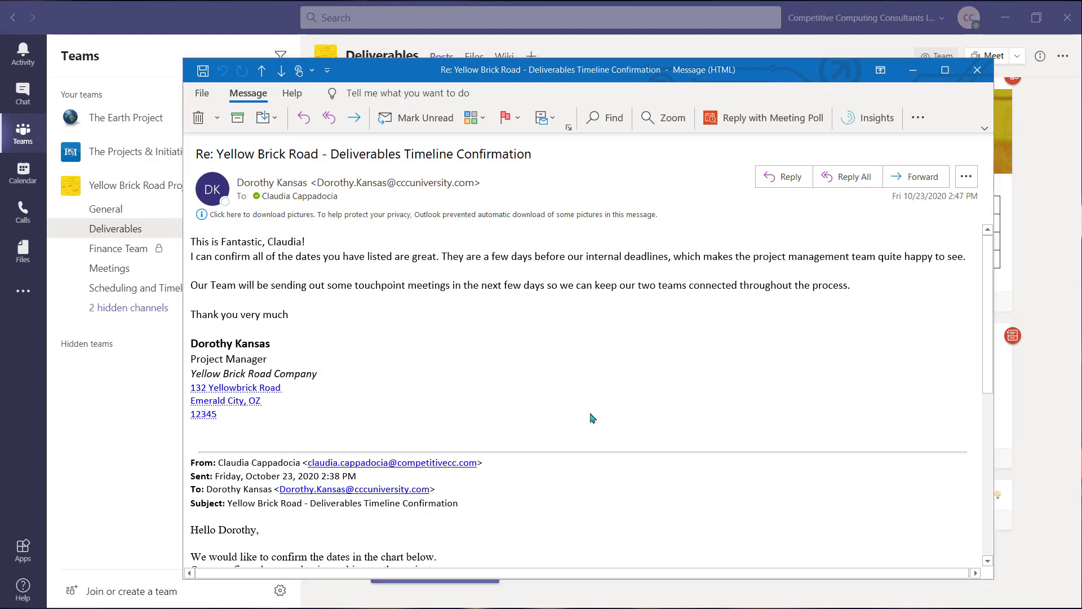
pyautogui.click(915, 176)
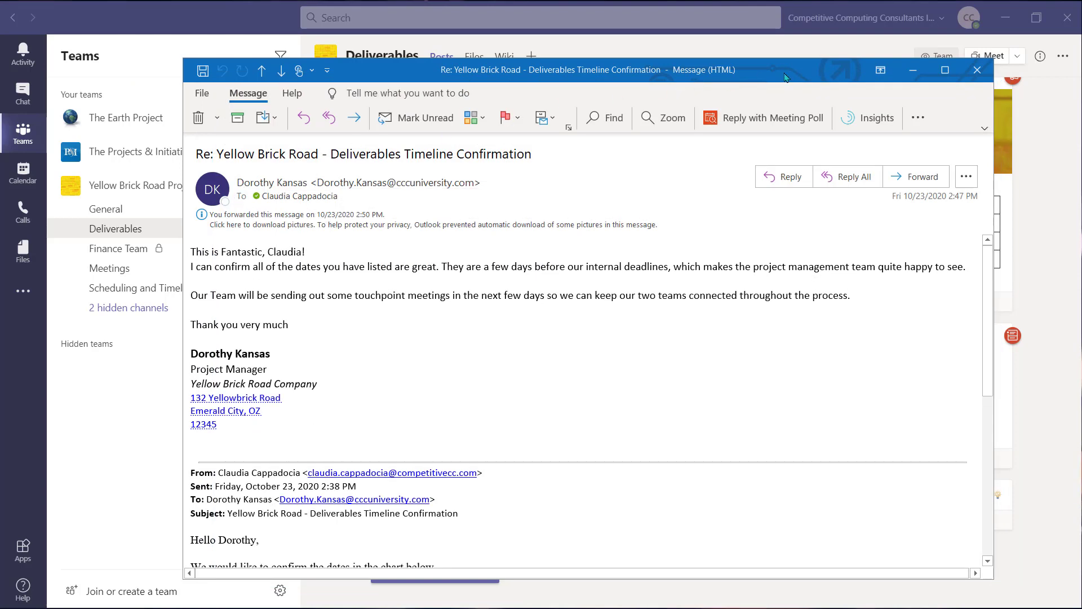
pyautogui.click(976, 69)
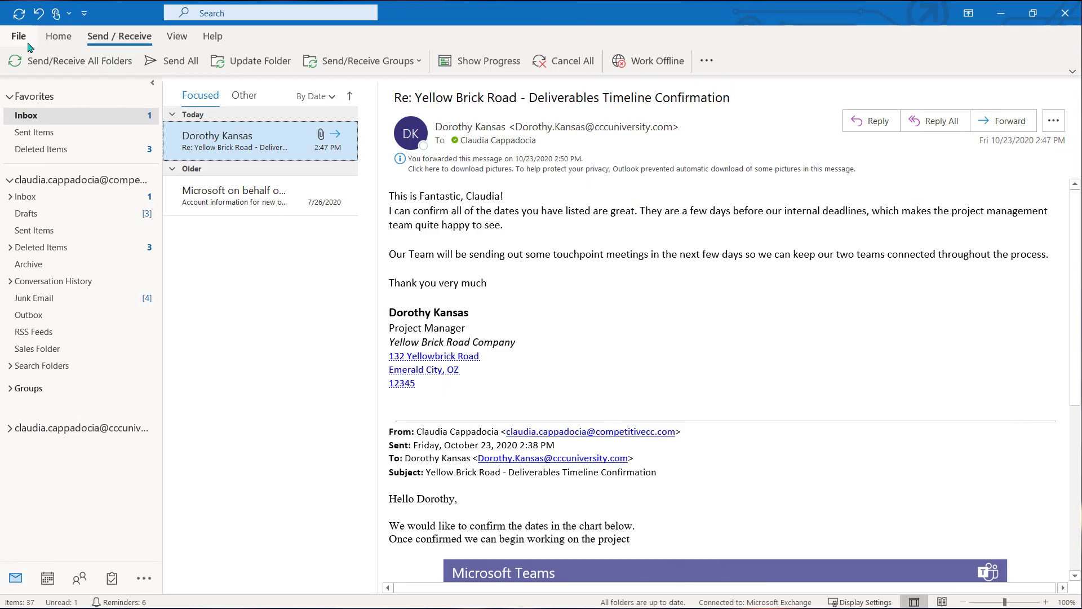
# Start a new Outlook rule applied to messages I receive via Manage Rules & Alerts.
pyautogui.click(20, 34)
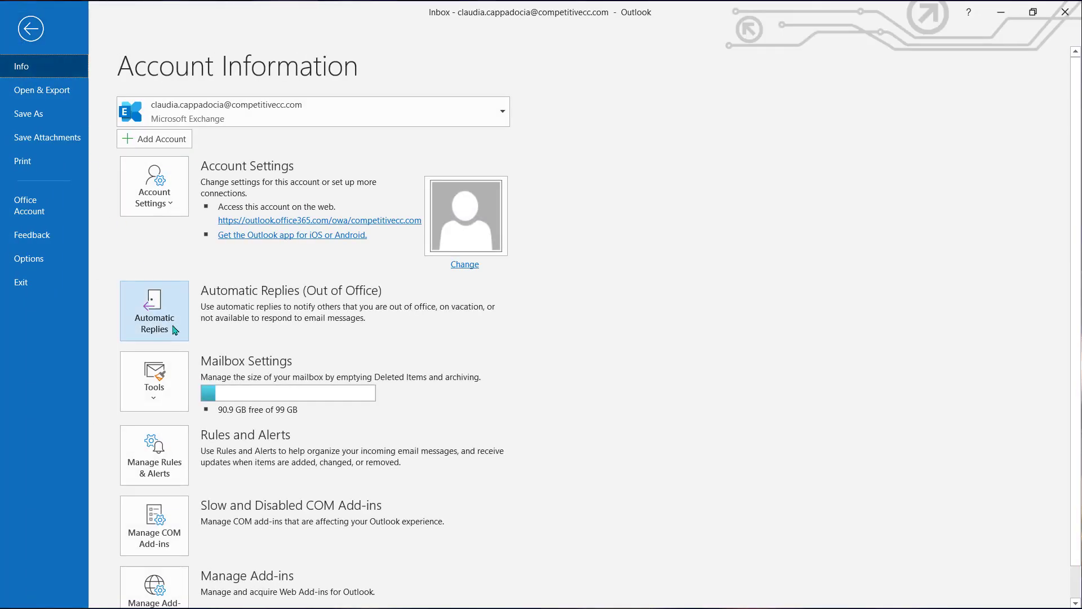
pyautogui.click(154, 454)
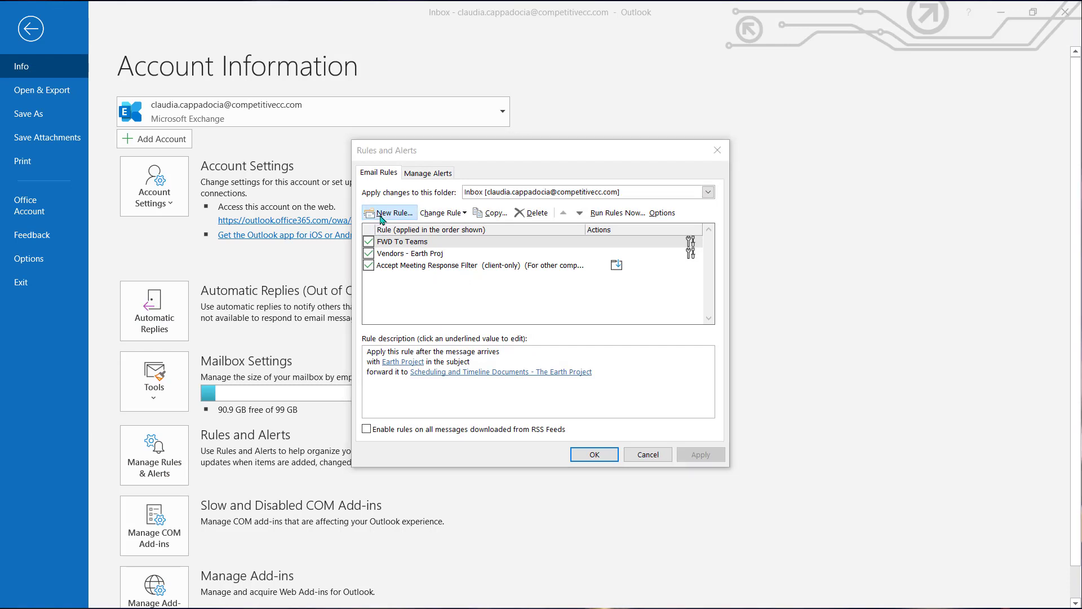
pyautogui.click(389, 213)
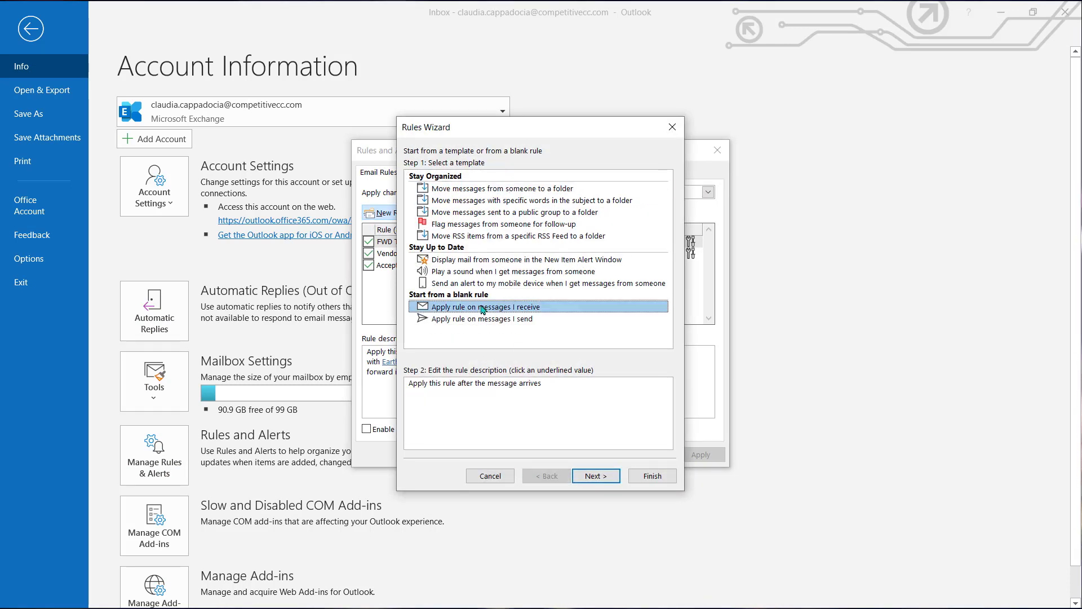
pyautogui.click(595, 475)
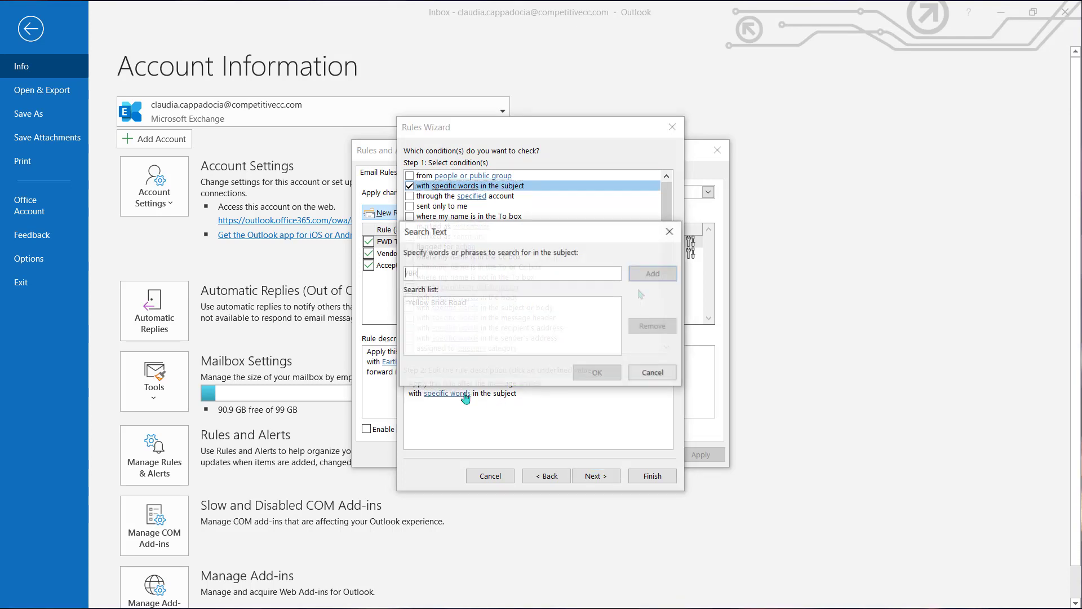
# Condition the rule on subject words Yellow Brick Road or YBR and choose the forward-to action.
pyautogui.click(595, 372)
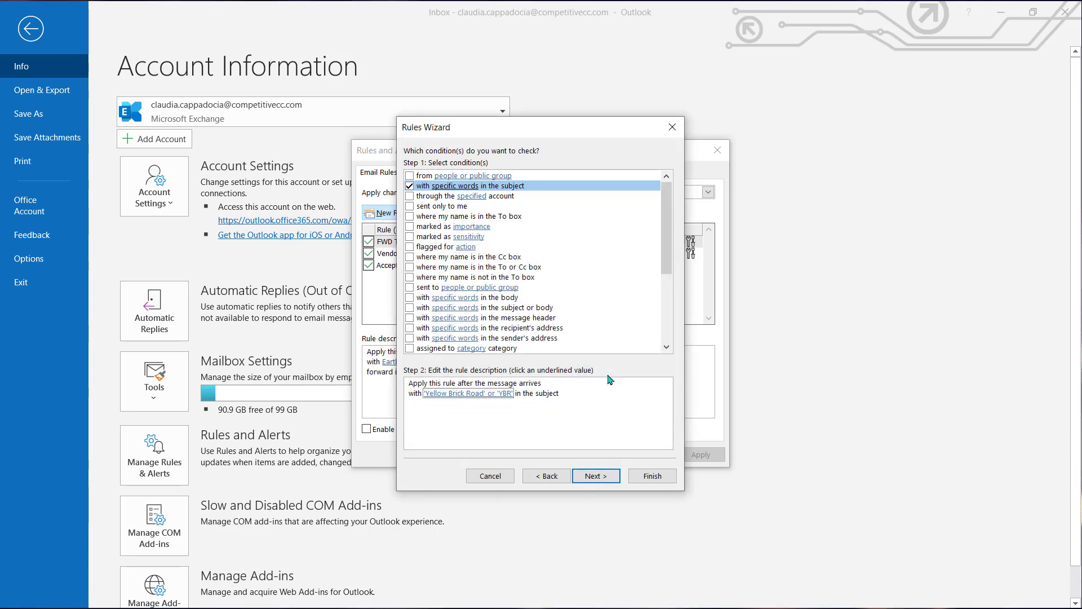
pyautogui.click(595, 476)
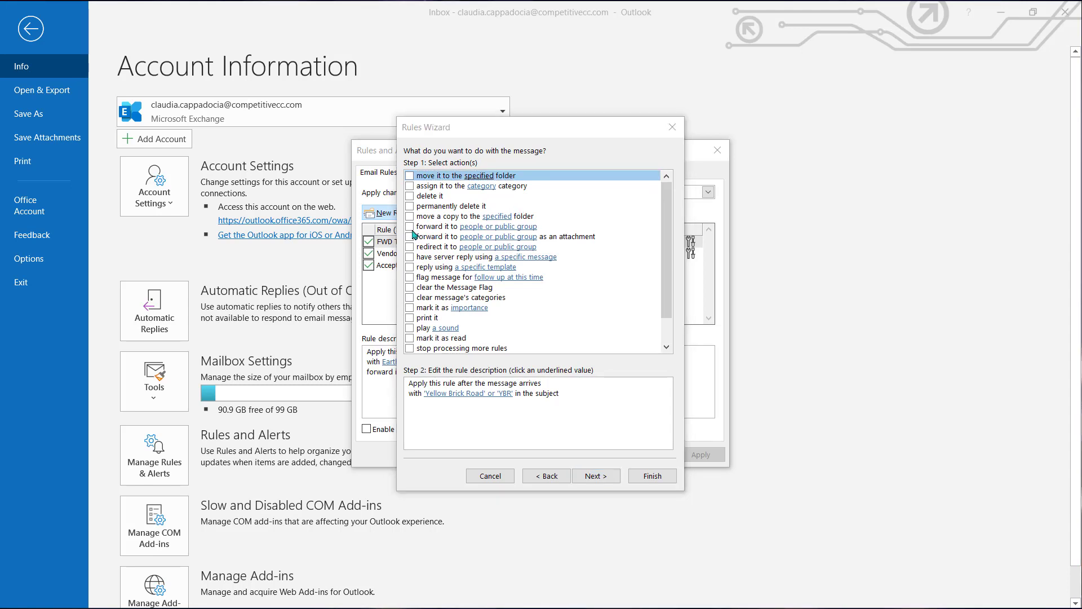
pyautogui.click(410, 226)
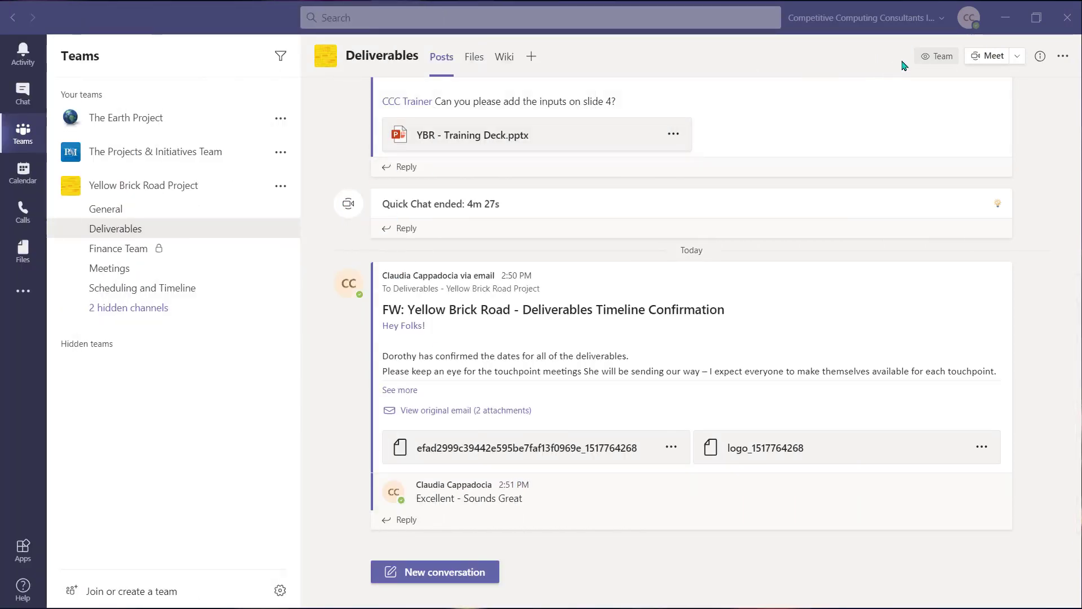
# In Teams Settings > Notifications, choose a frequency for missed activity emails.
pyautogui.click(968, 17)
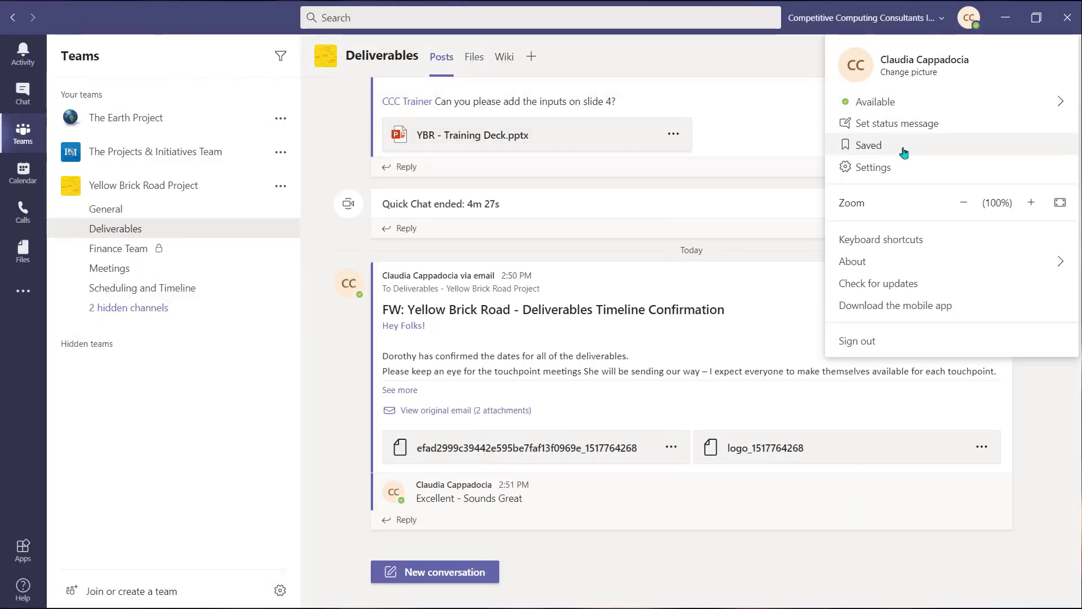
pyautogui.click(874, 167)
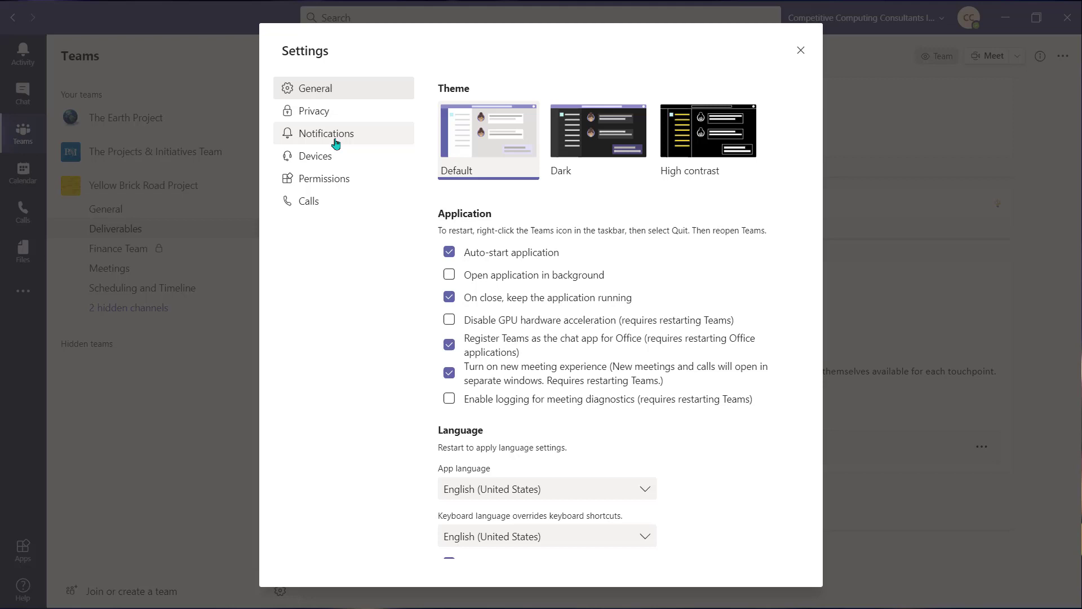
pyautogui.click(327, 133)
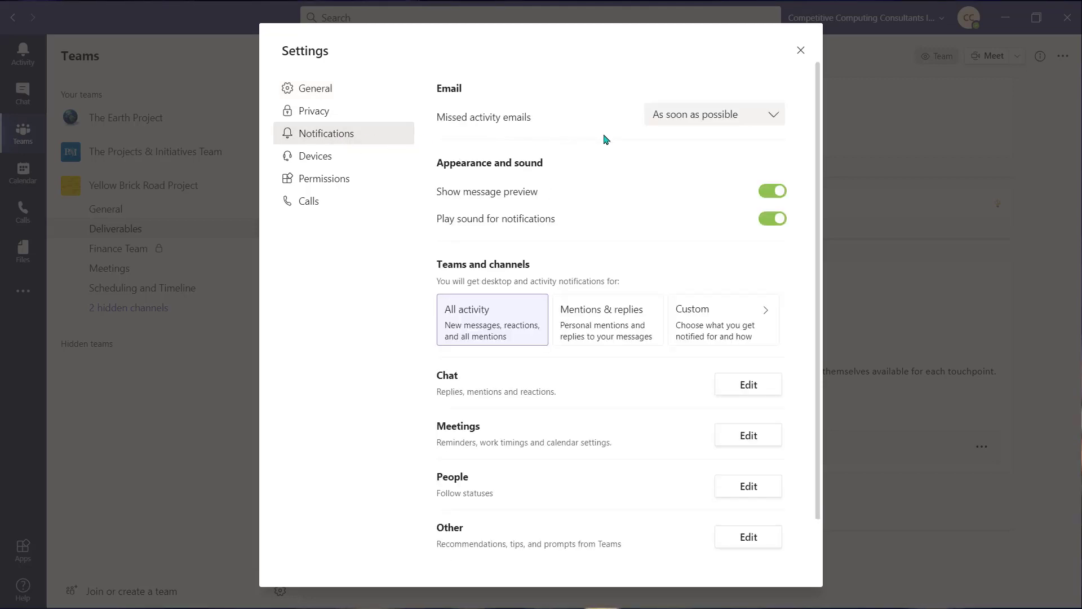
pyautogui.moveTo(762, 138)
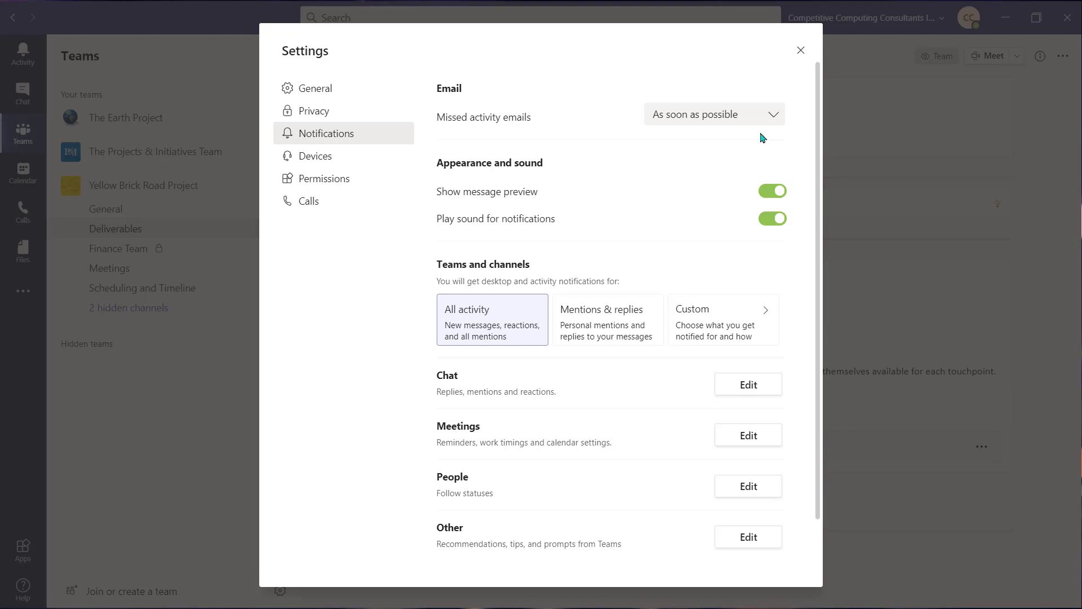
pyautogui.click(713, 114)
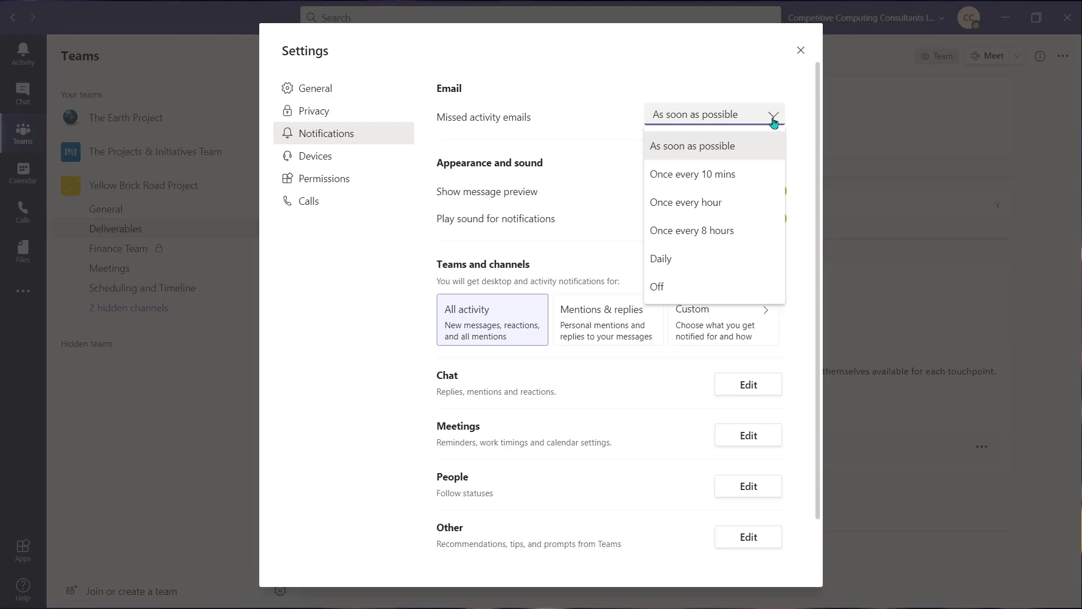
pyautogui.click(685, 202)
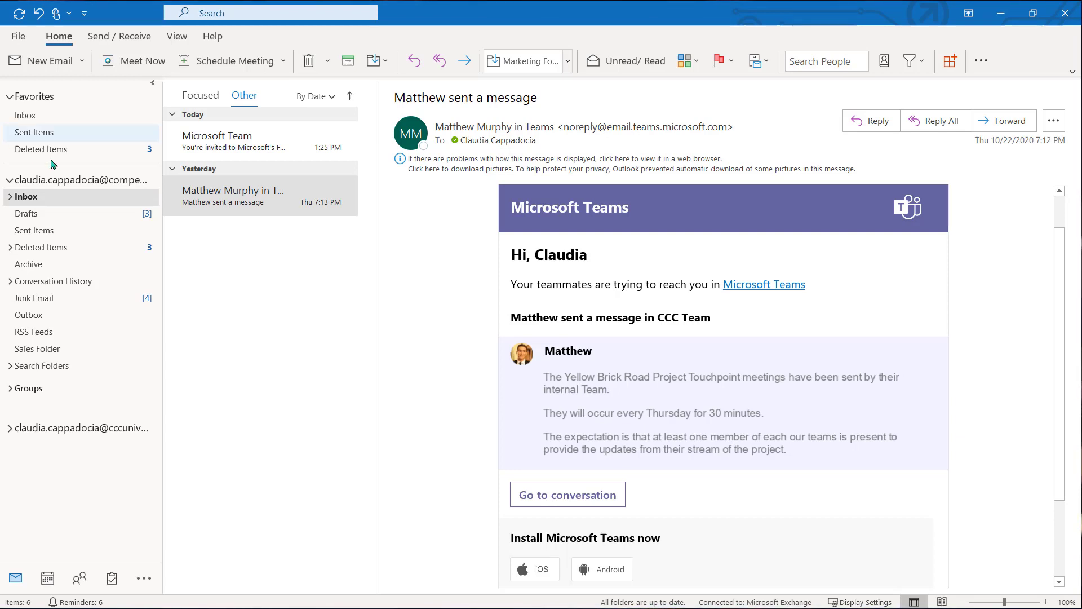
pyautogui.moveTo(567, 494)
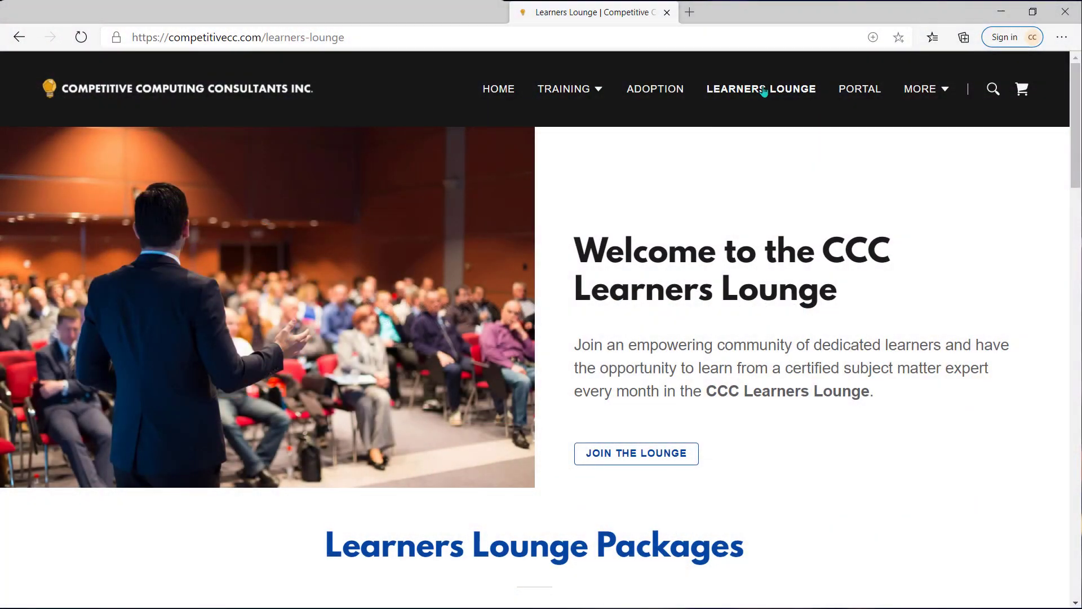
pyautogui.moveTo(771, 92)
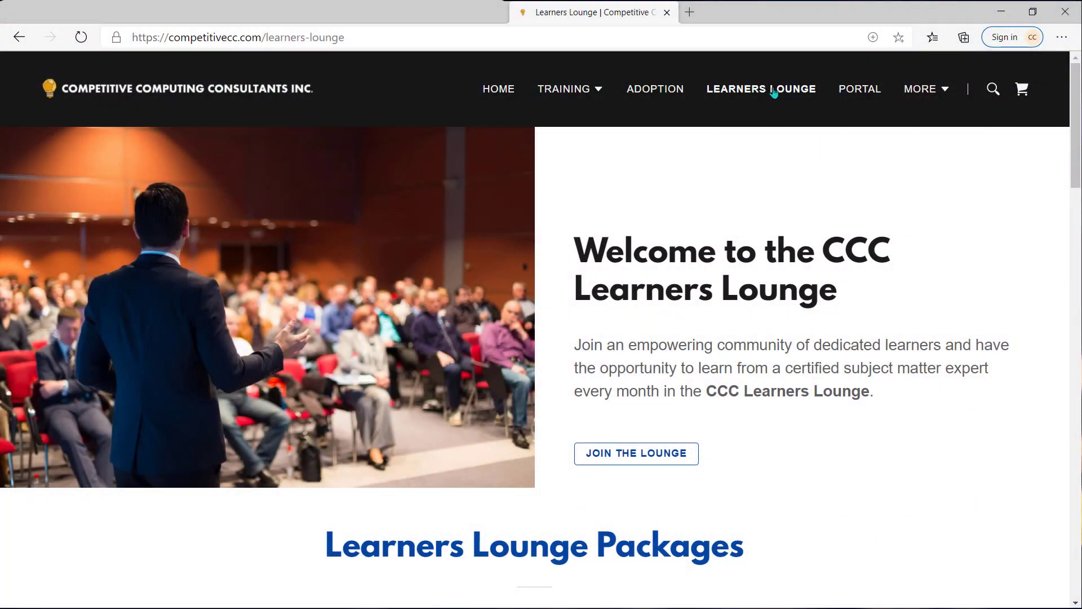
# Go to the CCC Learning Portal page via the PORTAL navigation link.
pyautogui.click(859, 88)
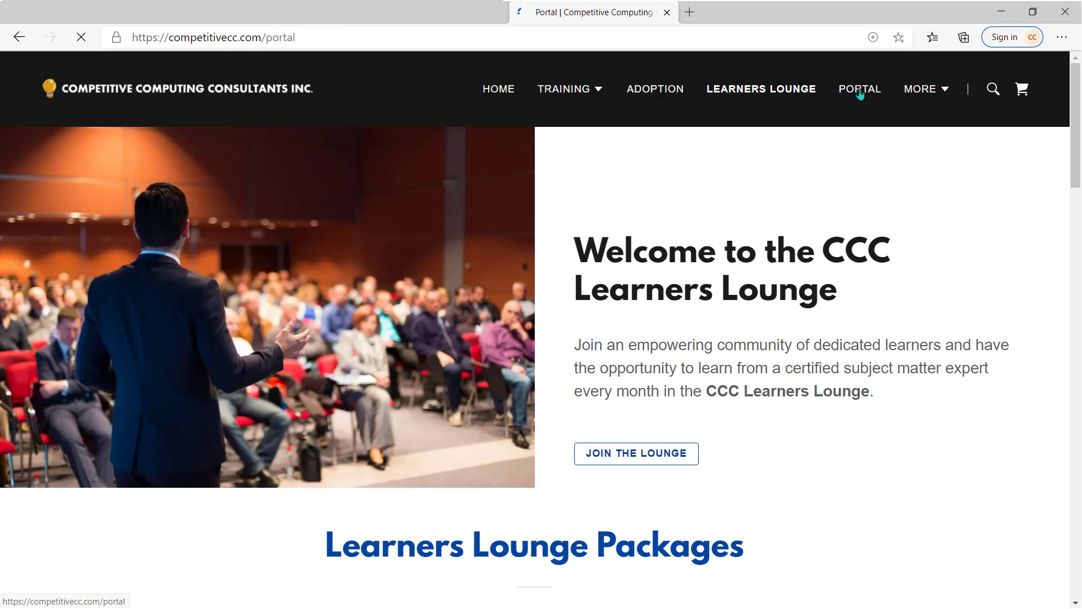
pyautogui.click(859, 88)
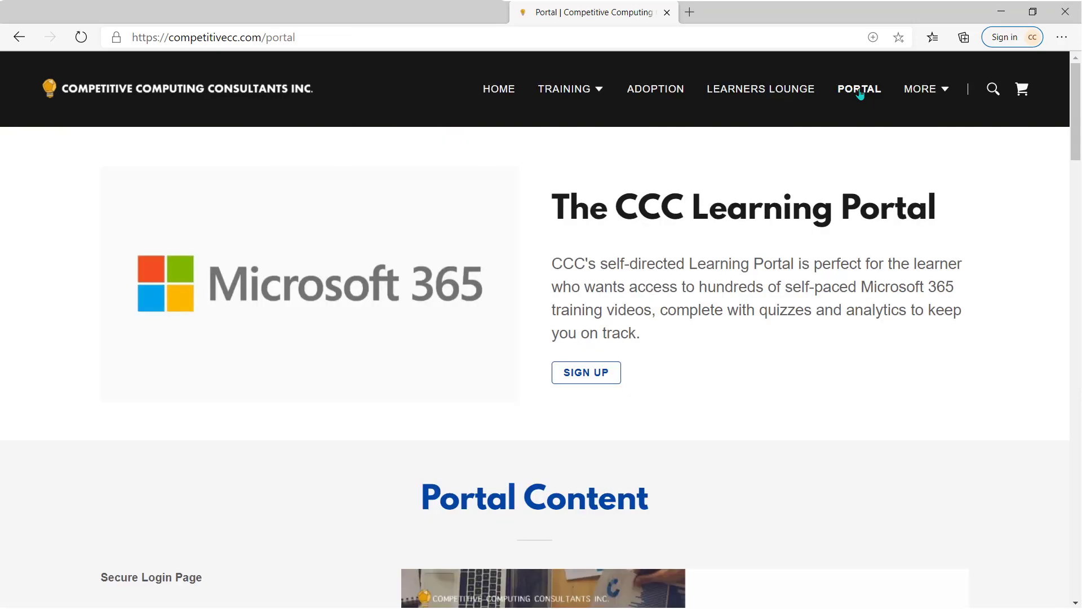